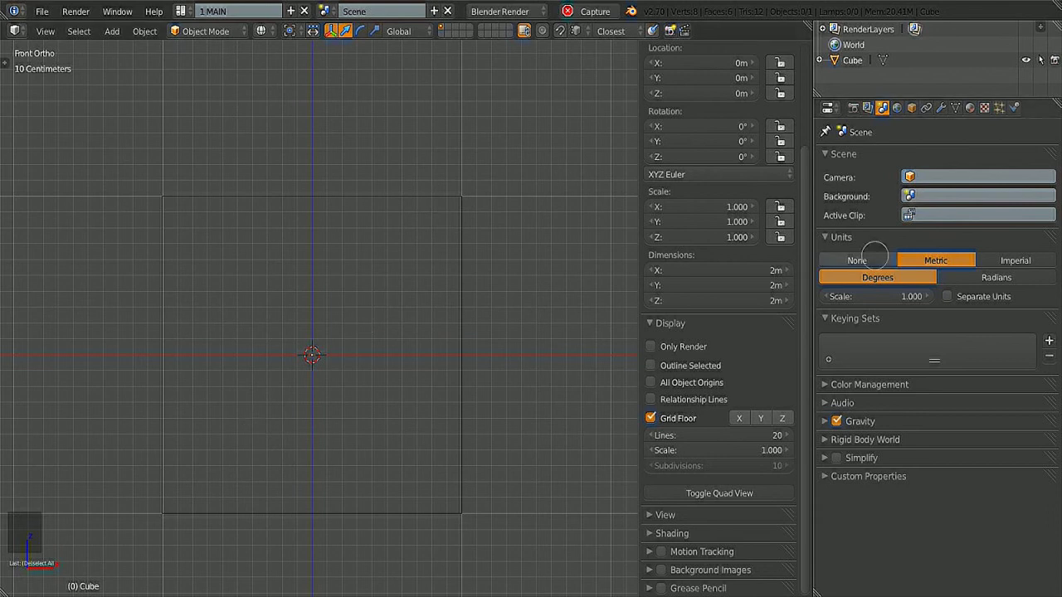
mouse_move(428, 184)
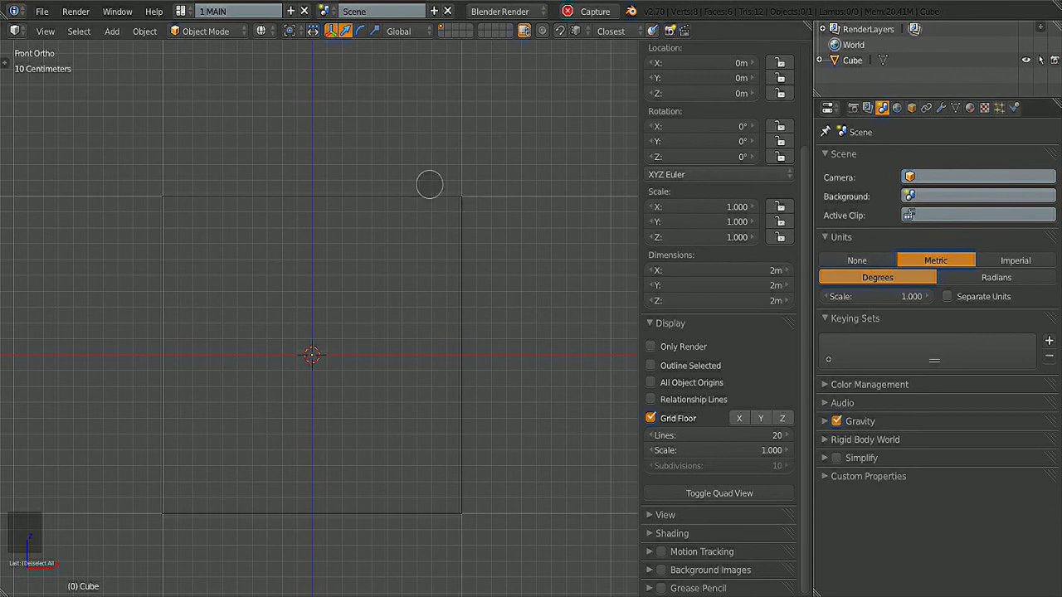
mouse_move(454, 216)
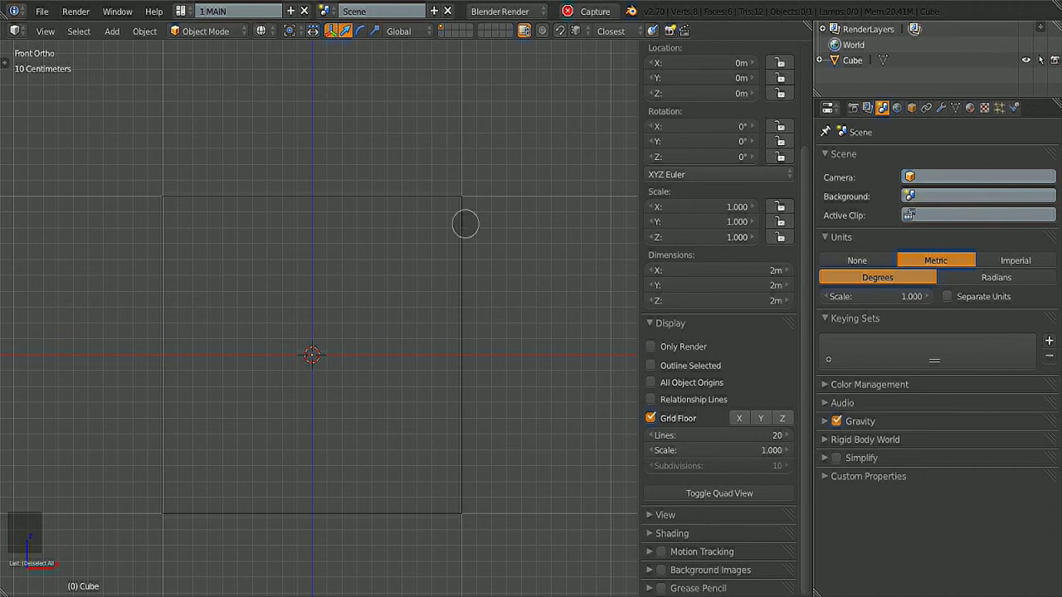
mouse_move(518, 305)
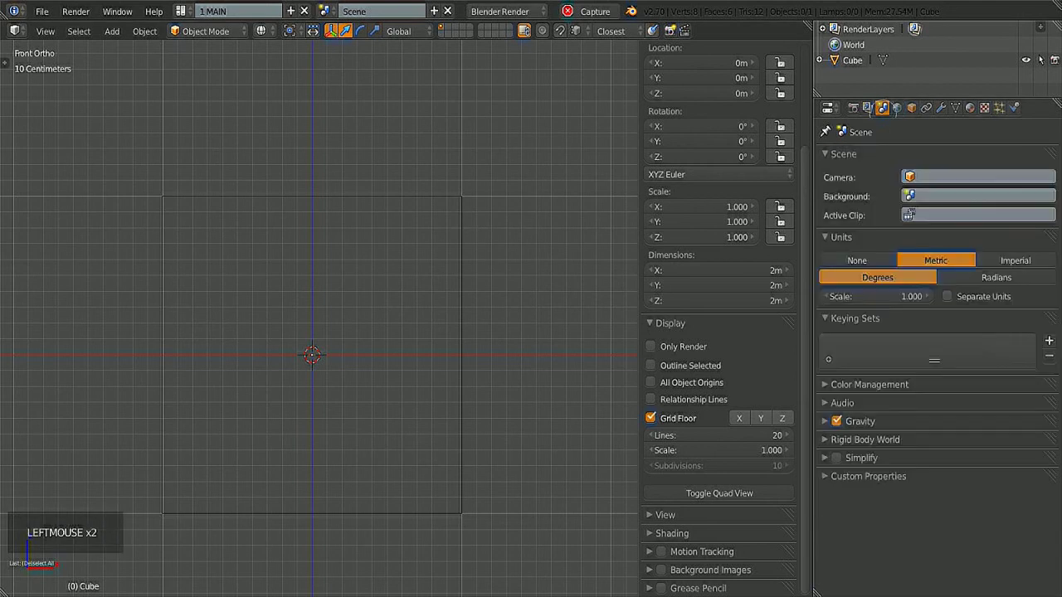
Set the scene's unit system to None so the cube reads 2.000 unitless
left_click(857, 259)
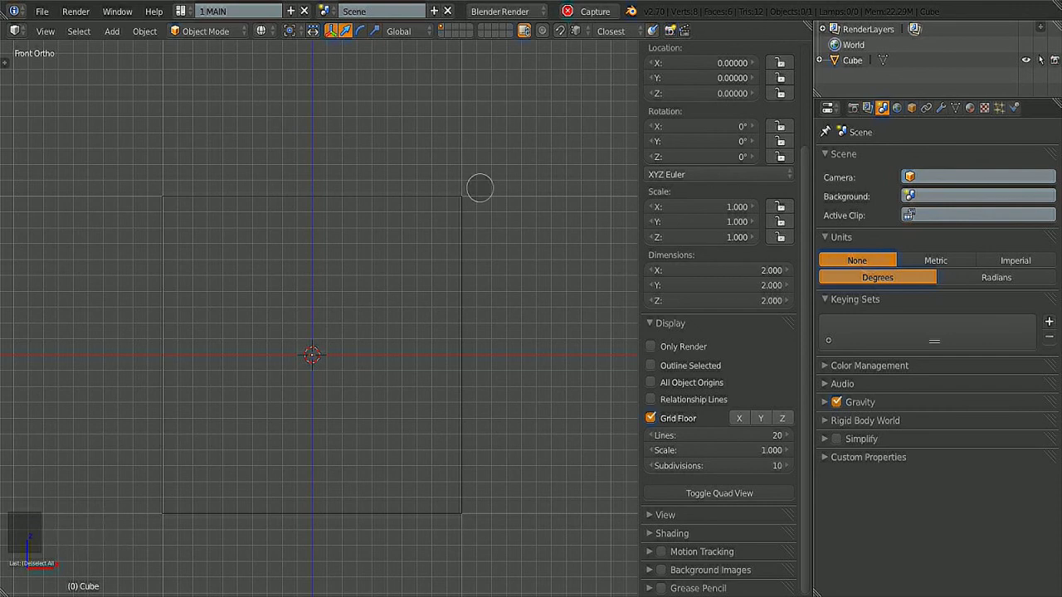
mouse_move(448, 165)
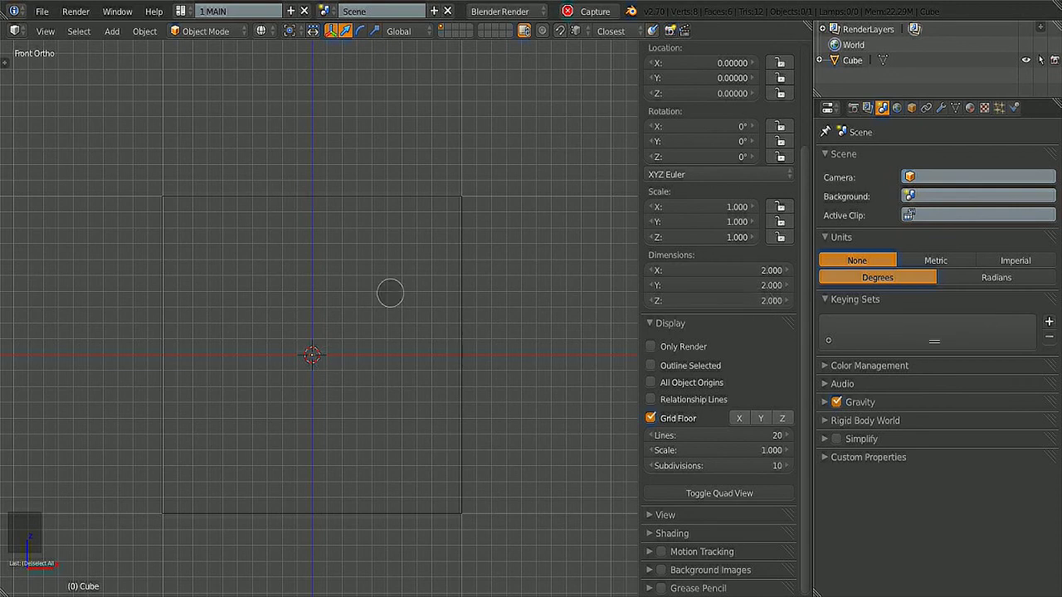
Cycle the scene units through Metric, Imperial, Metric and None, ending on Metric with 2 m dimensions
left_click(936, 259)
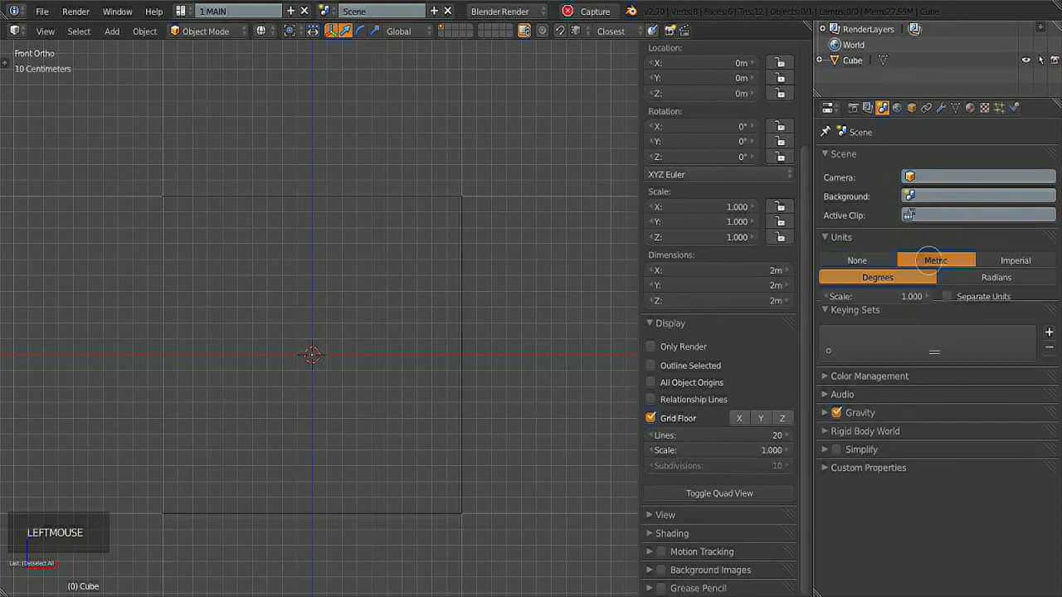
left_click(1016, 259)
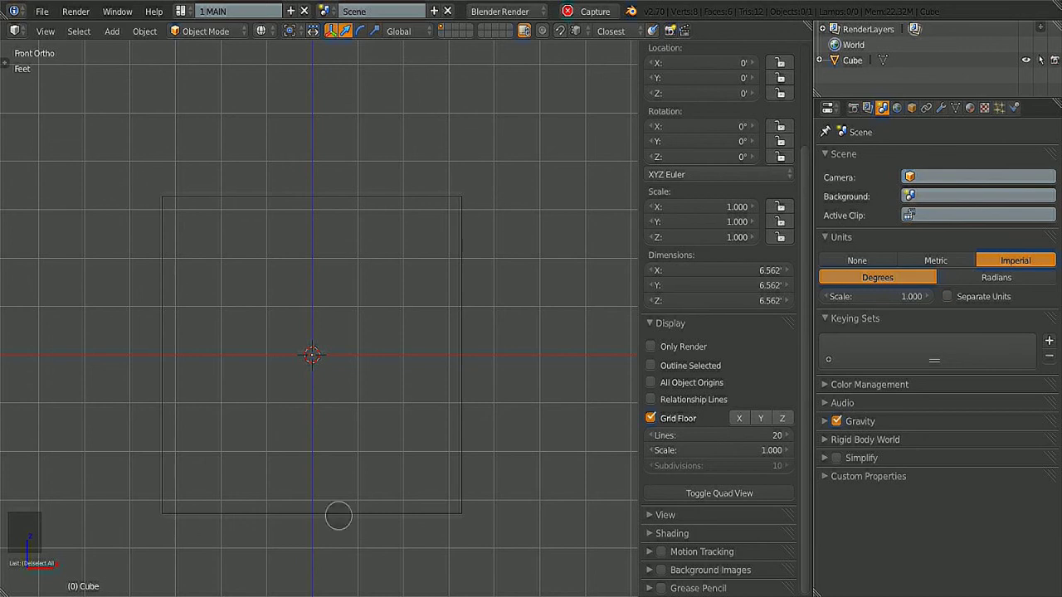
mouse_move(154, 343)
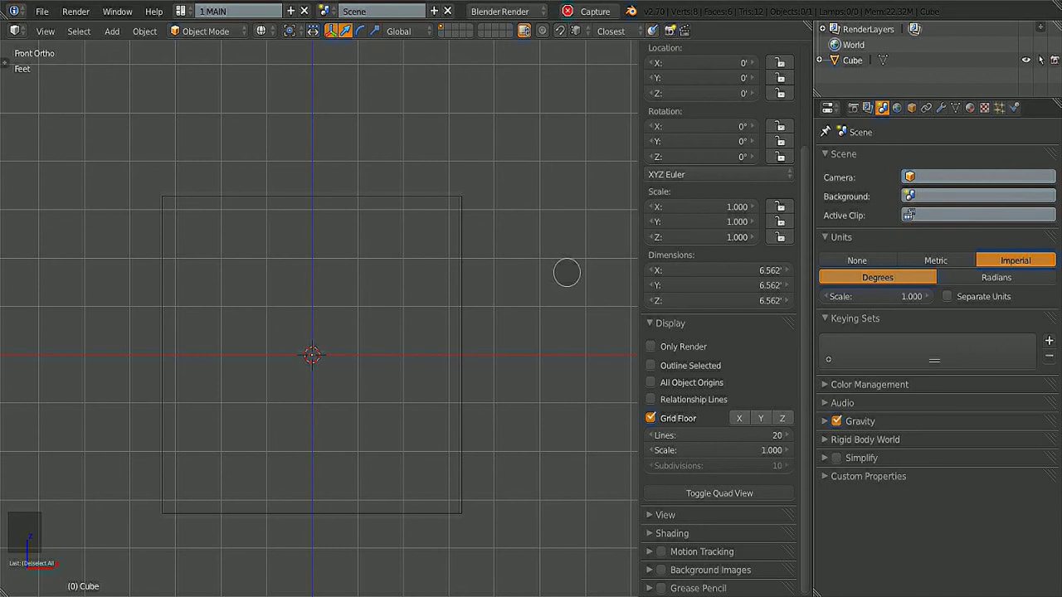
mouse_move(681, 269)
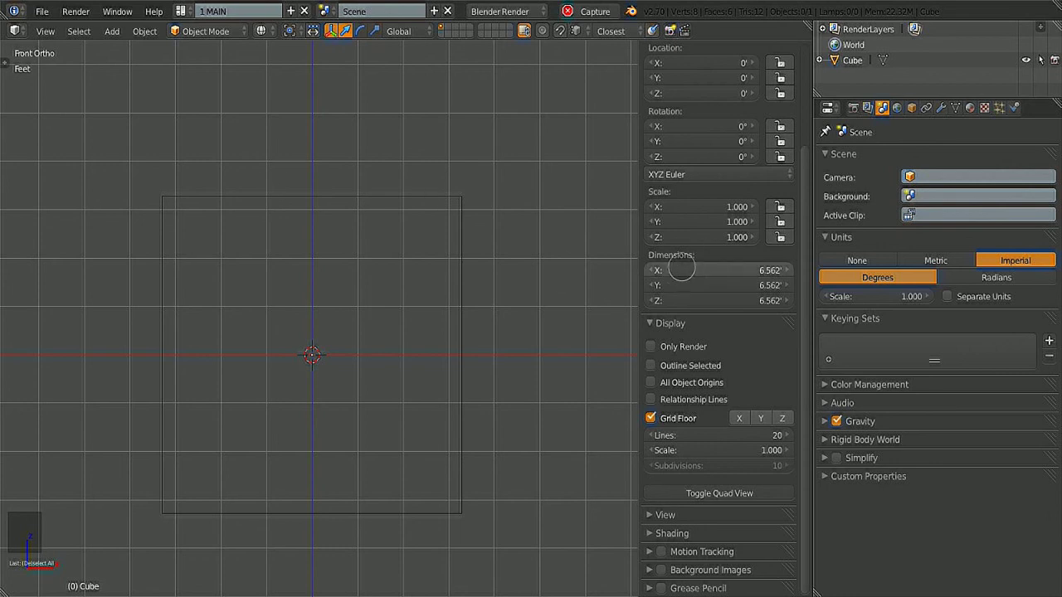
left_click(935, 259)
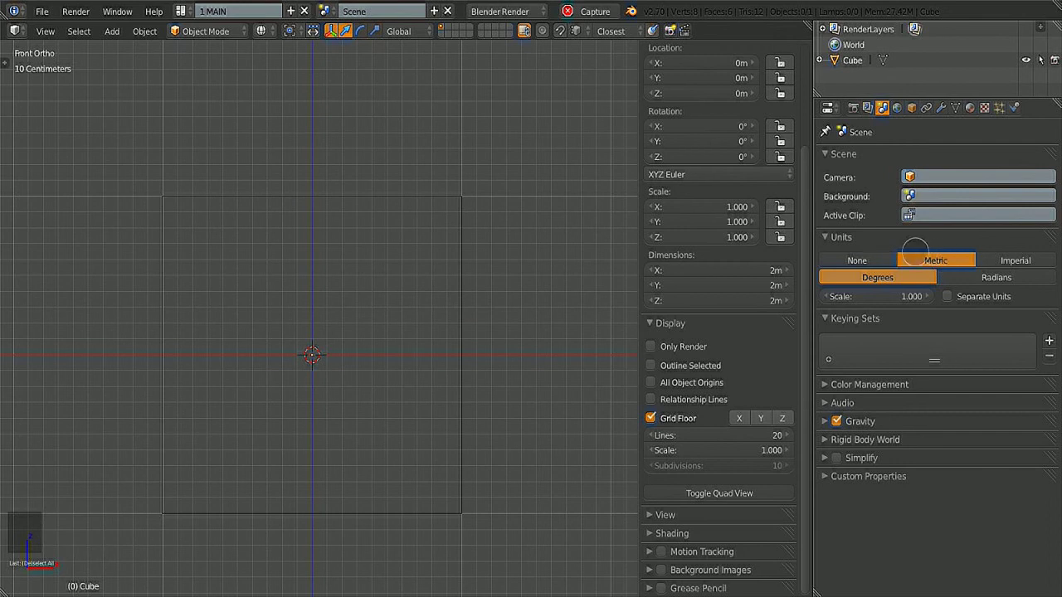
left_click(857, 259)
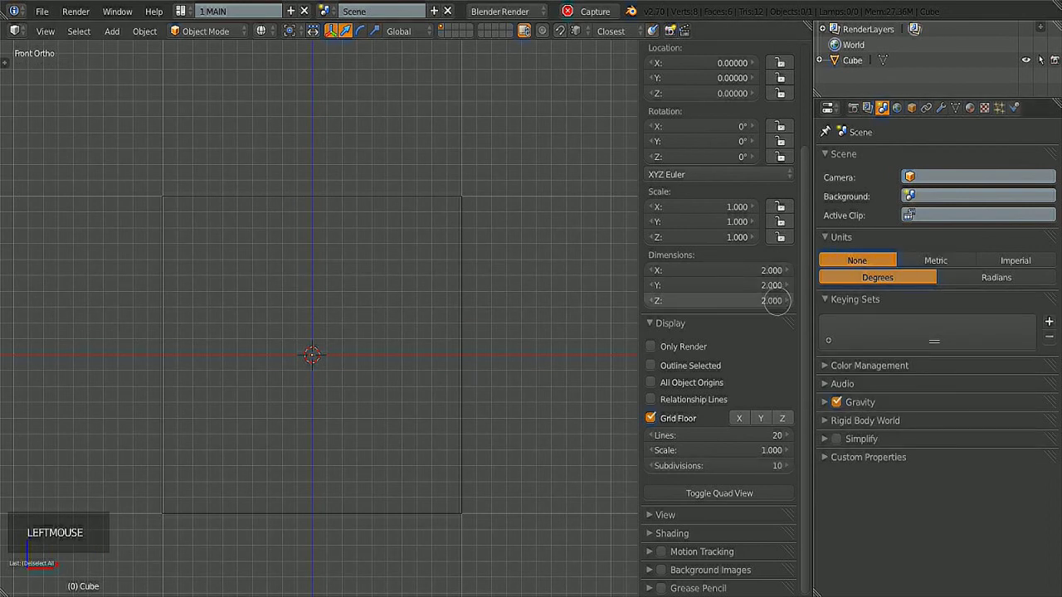
left_click(936, 259)
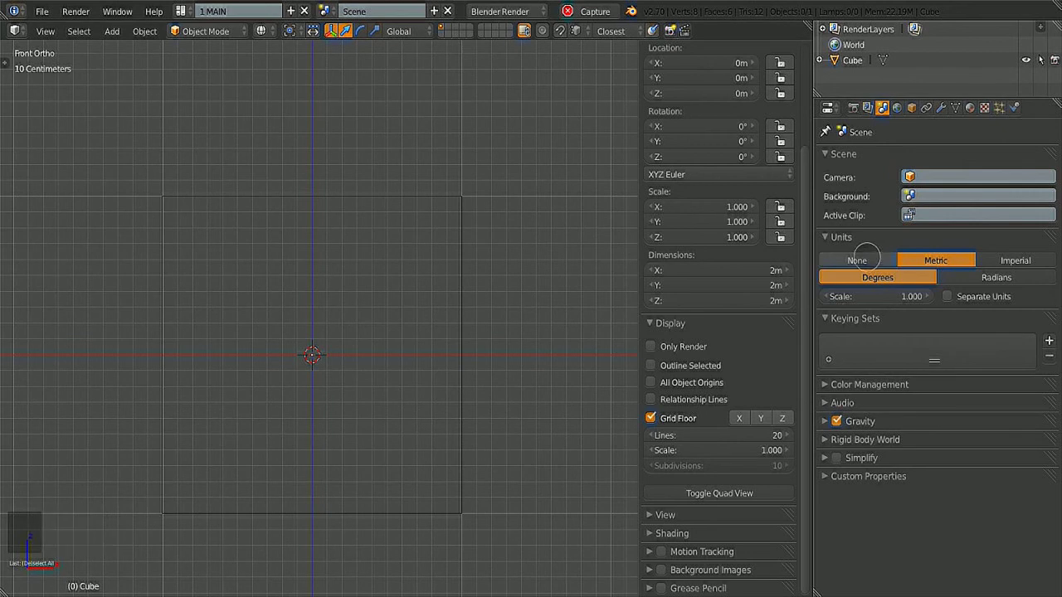
left_click(1016, 259)
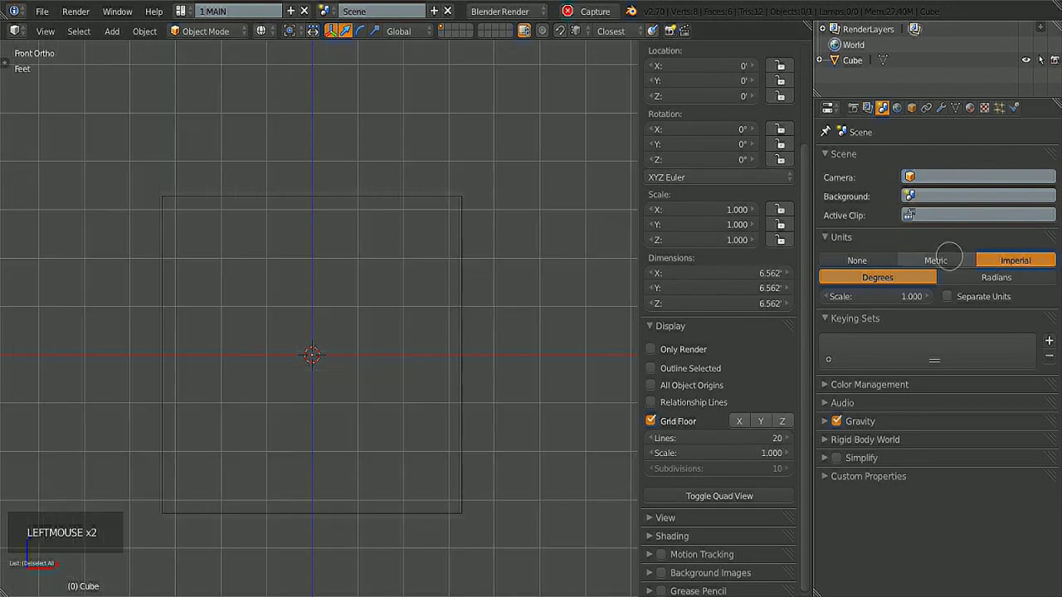
left_click(936, 259)
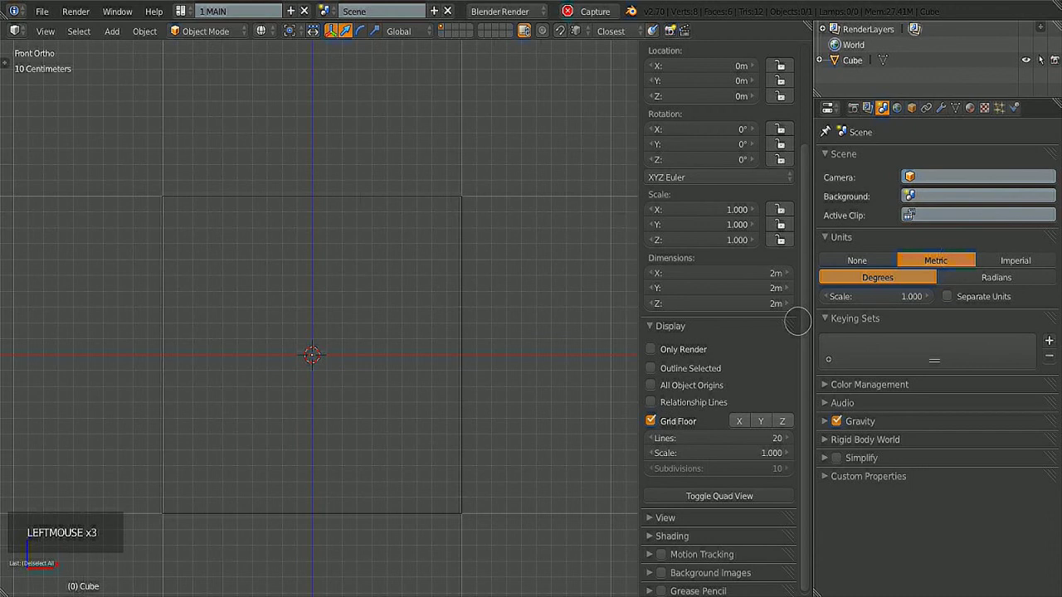
left_click(1015, 258)
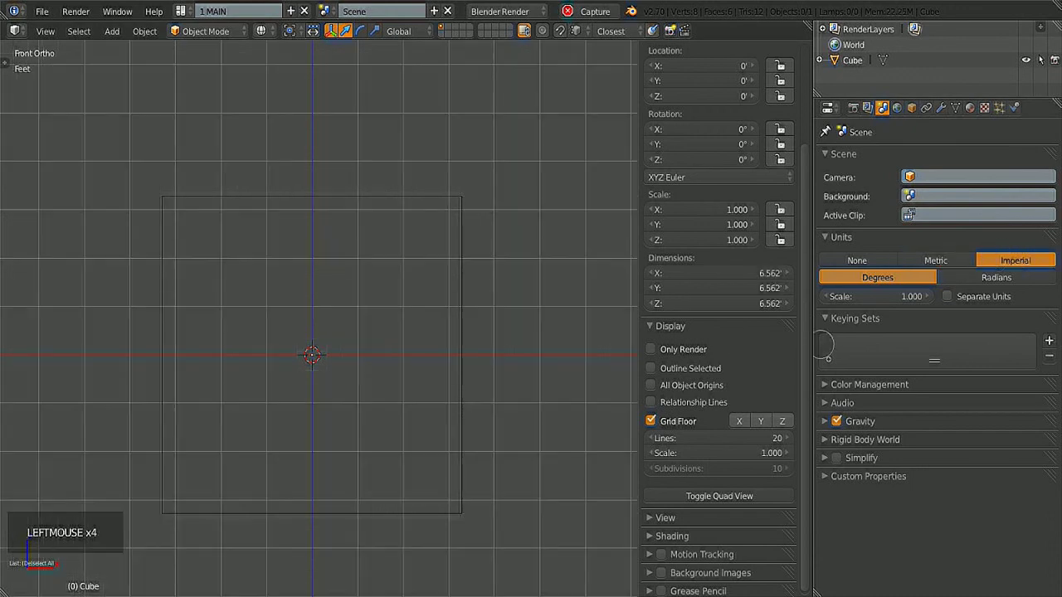
left_click(721, 452)
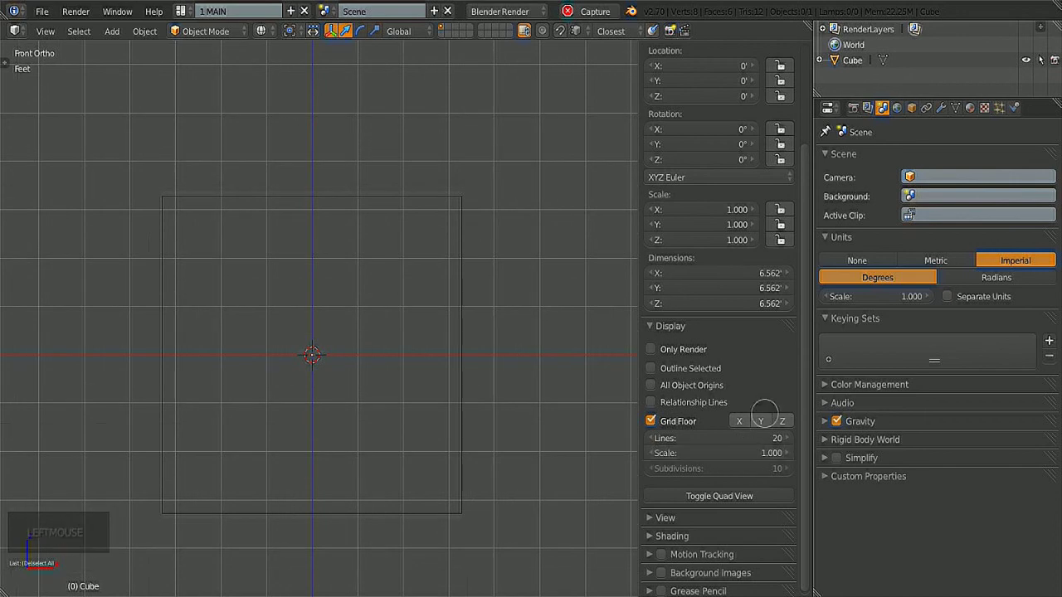
left_click(936, 261)
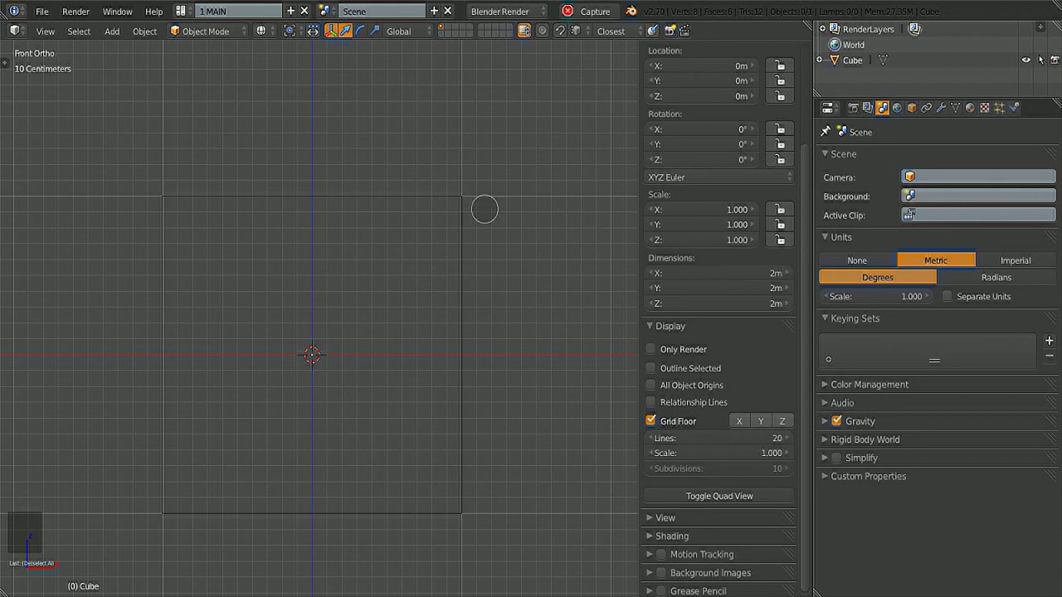
mouse_move(485, 380)
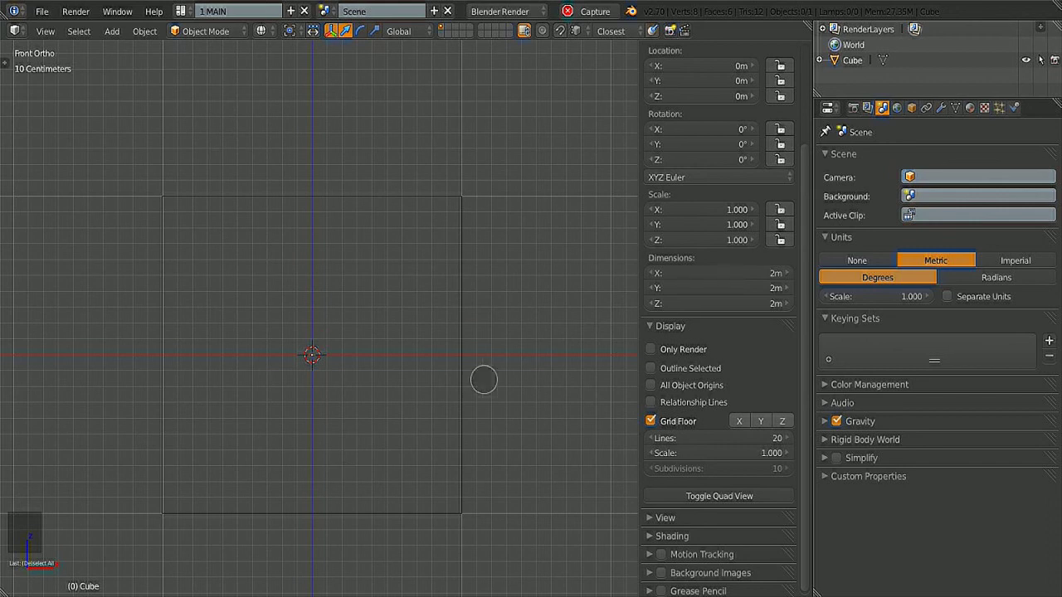
mouse_move(473, 367)
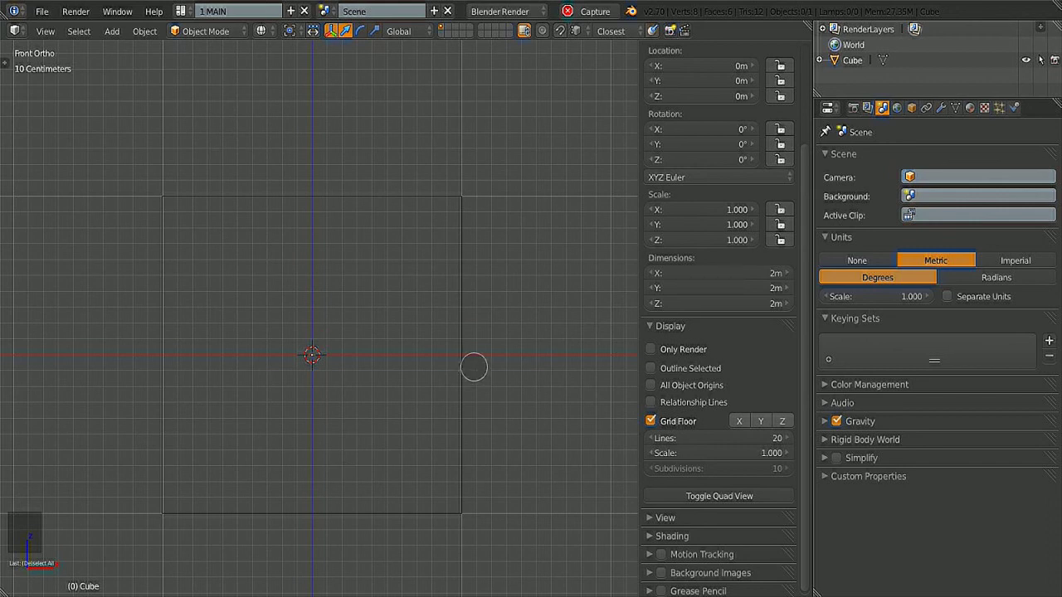
mouse_move(454, 333)
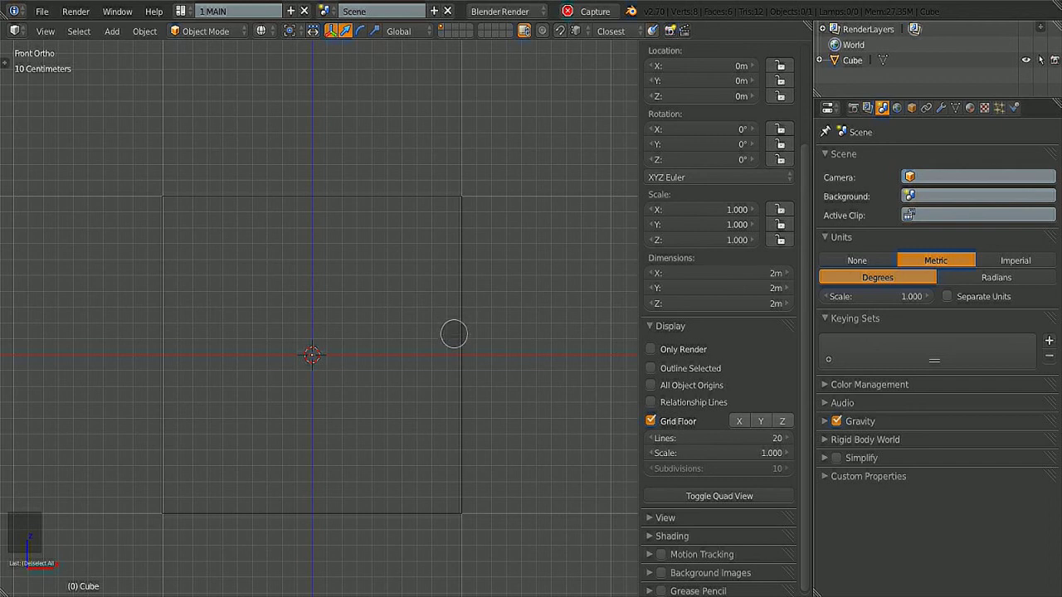
mouse_move(444, 317)
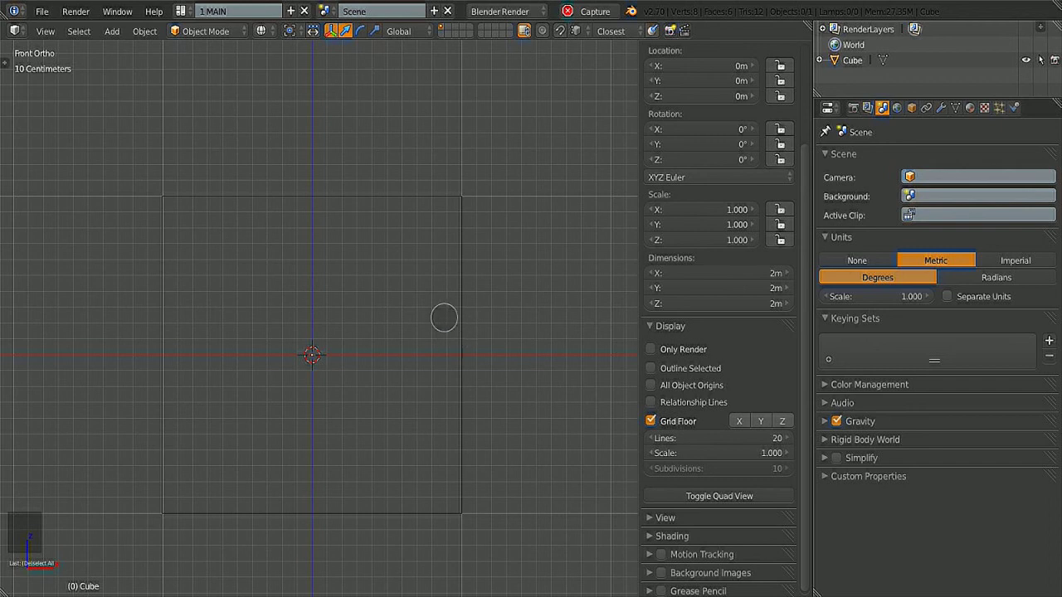
mouse_move(744, 274)
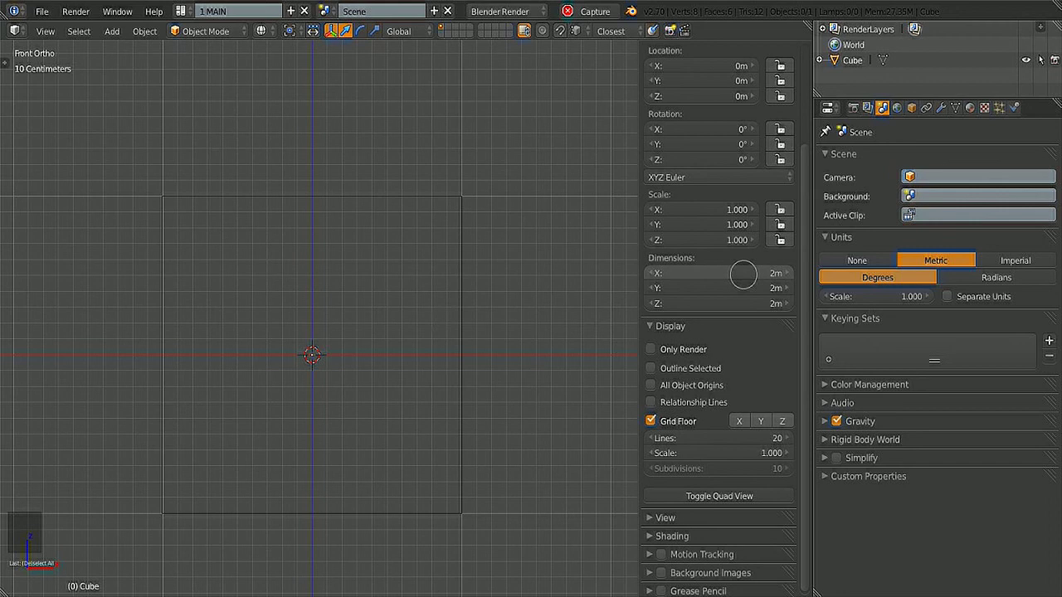
Set the box dimensions to X 30 cm, Y 30 cm, Z 1.5 m in the N-panel
left_click(717, 272)
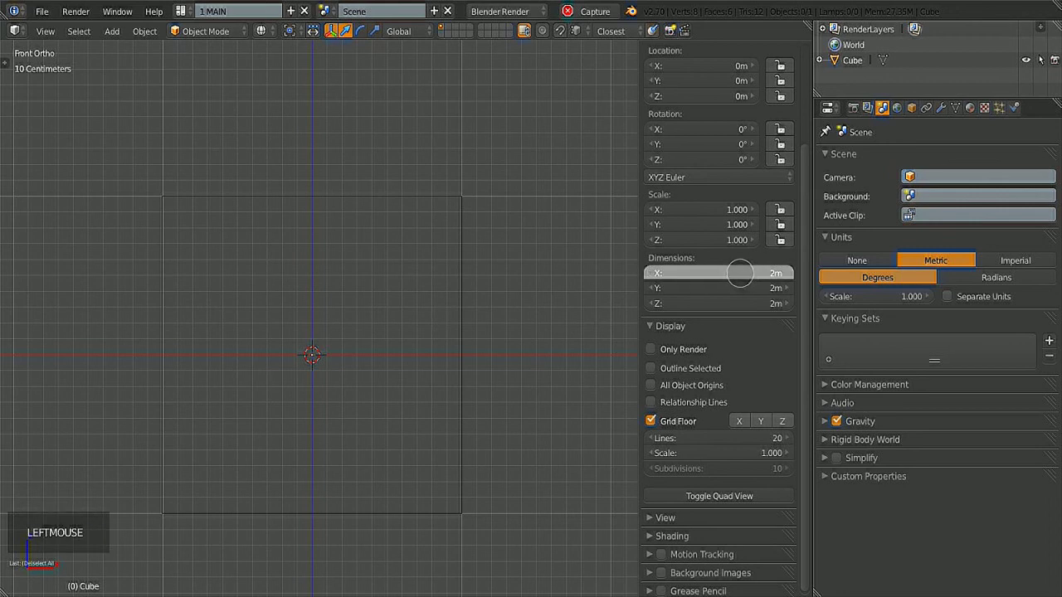
left_click(717, 273)
type("30c")
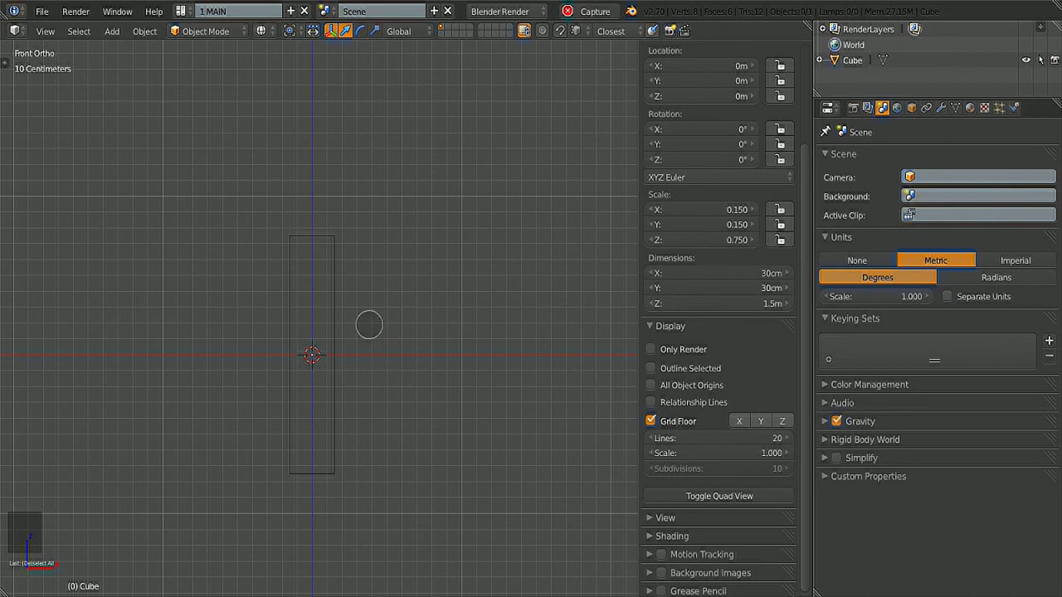
Hide the grid floor while inspecting the tall box, then return to front orthographic view
left_click_drag(368, 323, 348, 379)
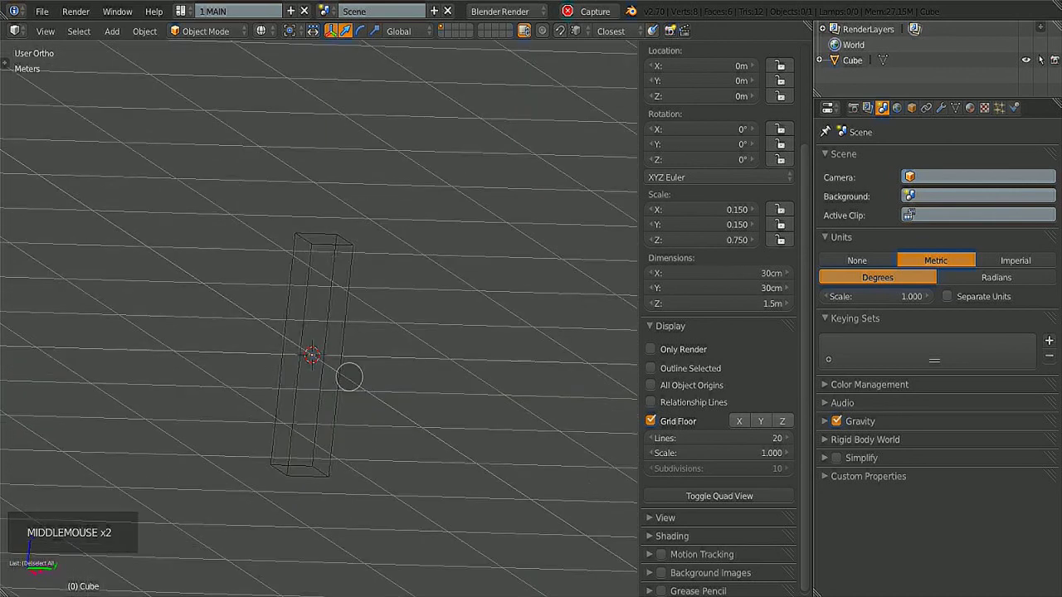
left_click(651, 421)
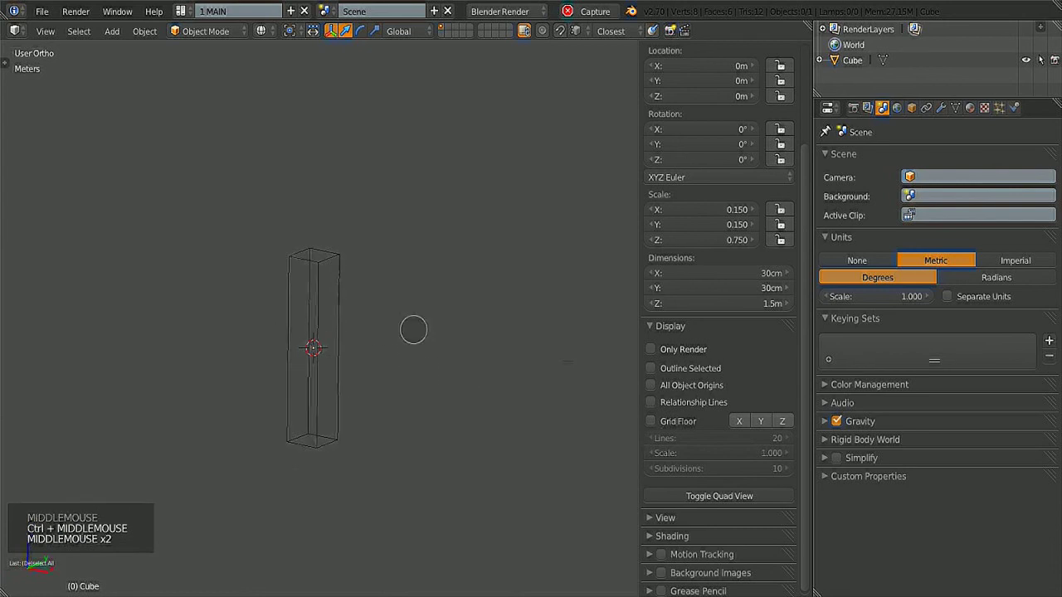
left_click_drag(413, 329, 340, 393)
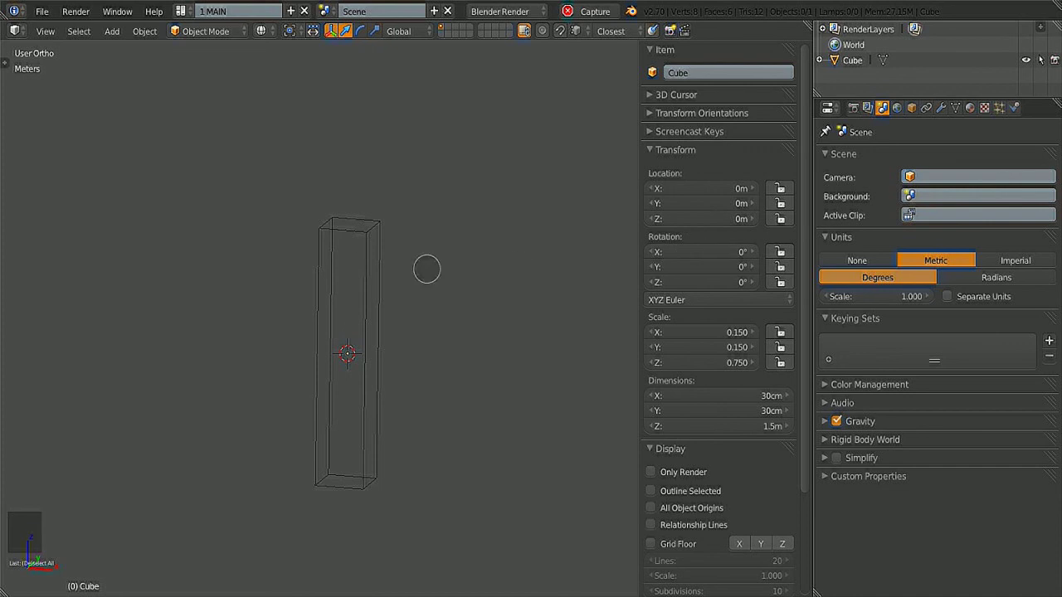
key("KP_1")
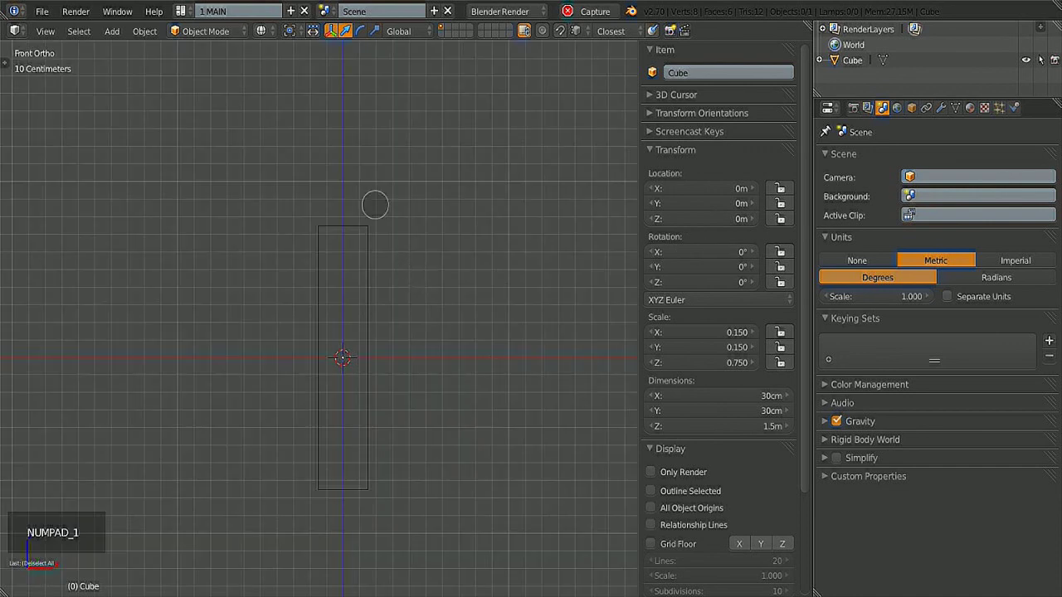
In Edit Mode, read corner vertices in Global coordinates to confirm 15 cm and 75 cm positions
left_click(341, 362)
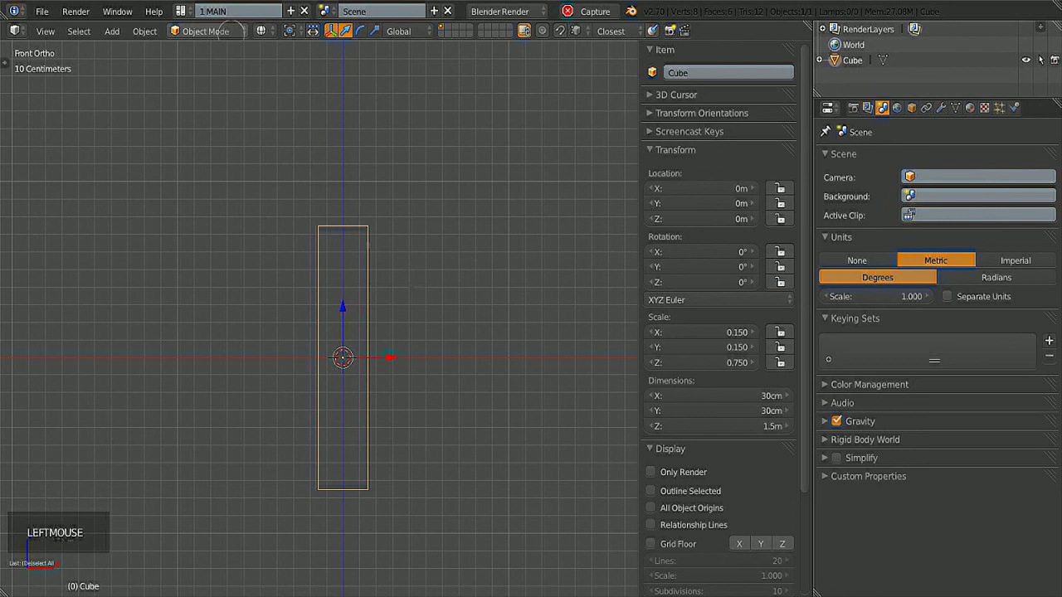
key("Tab")
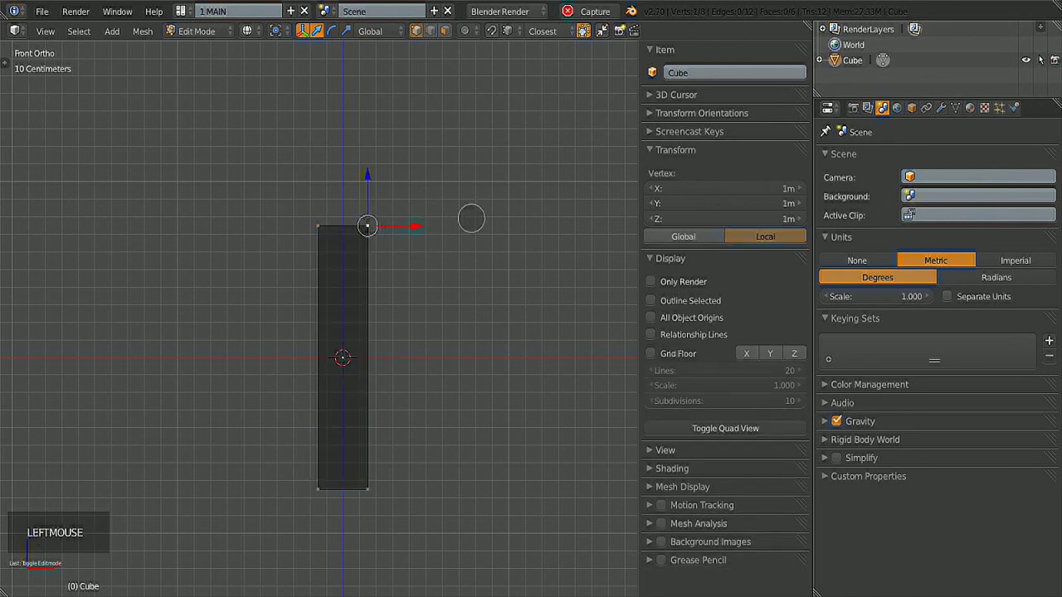
left_click(684, 235)
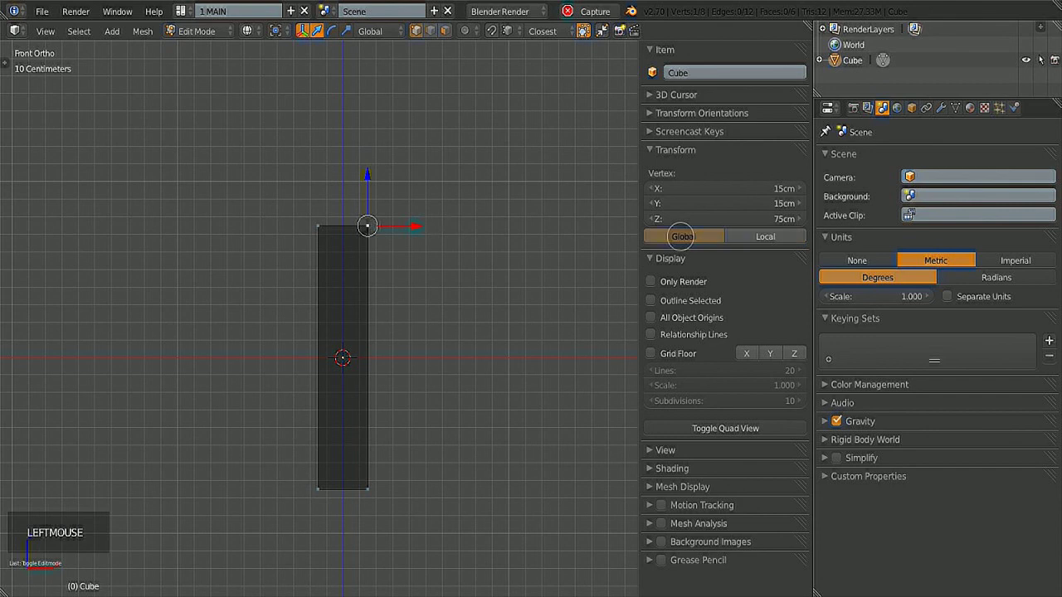
left_click(684, 236)
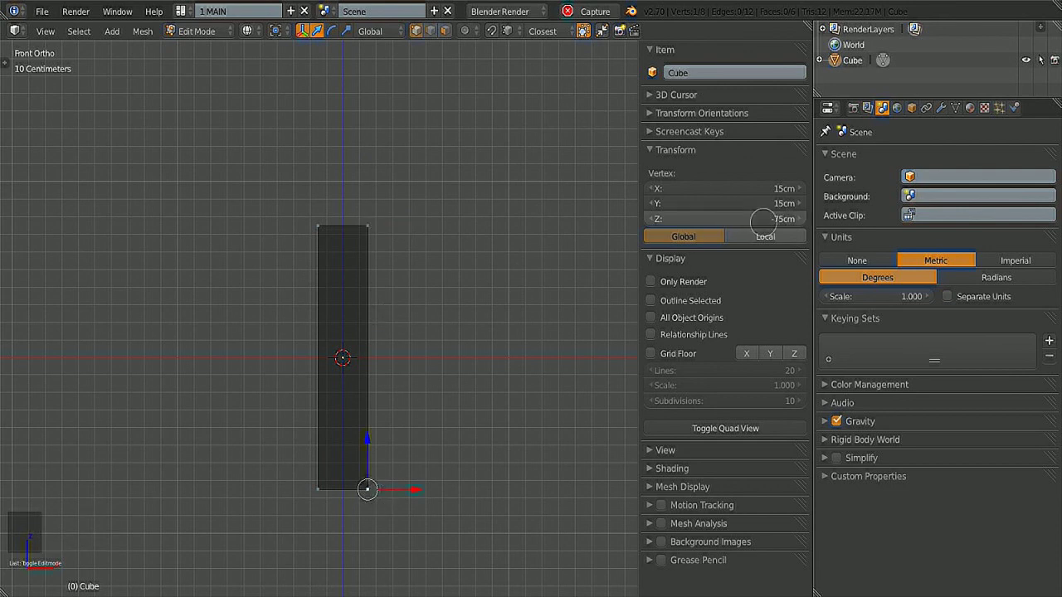
key("Tab")
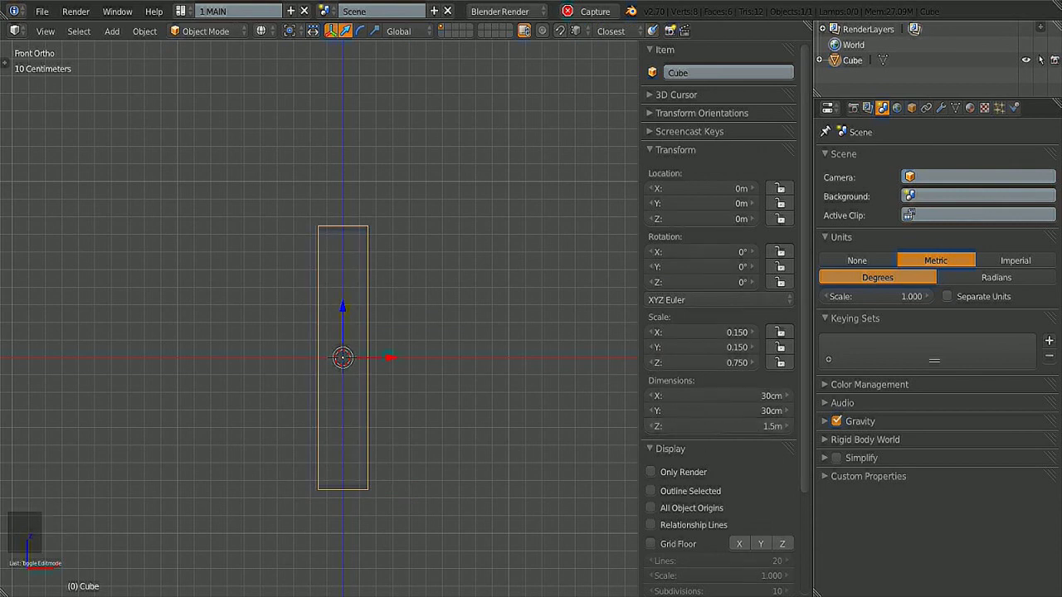
In Edit Mode, lower the top vertices so the box is 75 cm tall with its base at the origin
key("Tab")
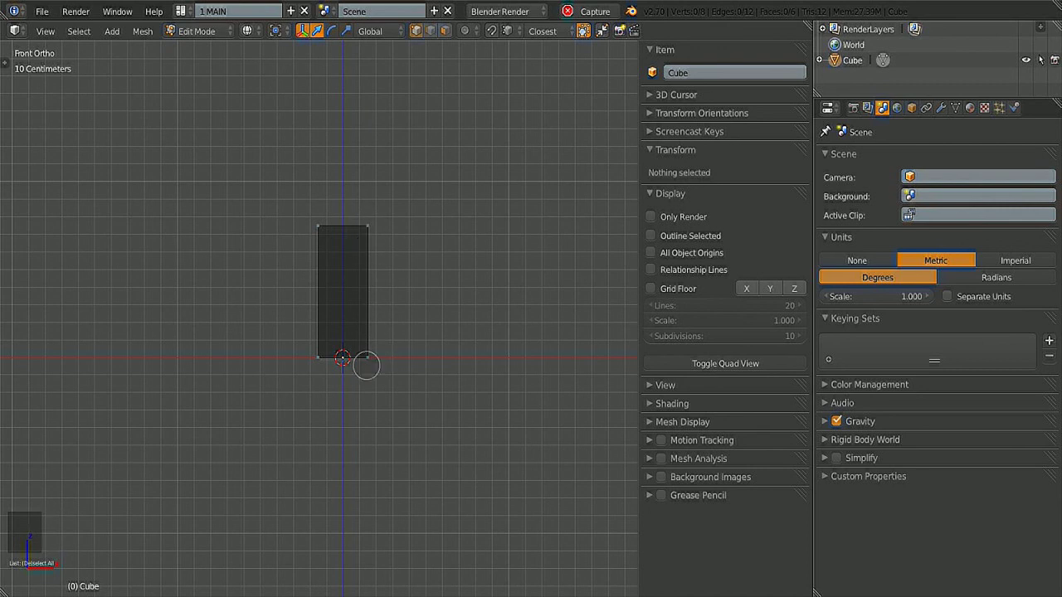
key("Tab")
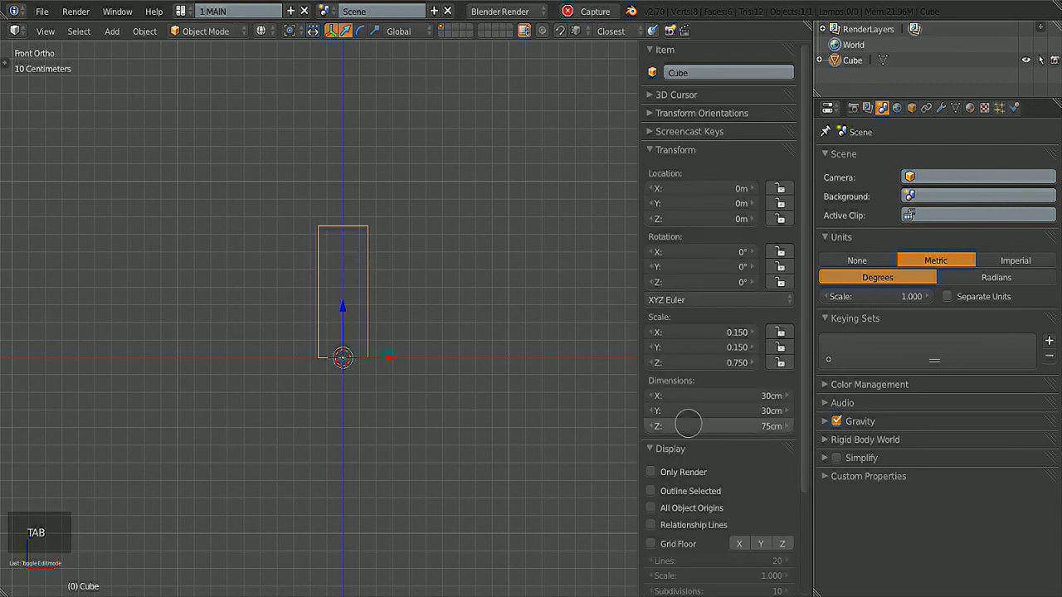